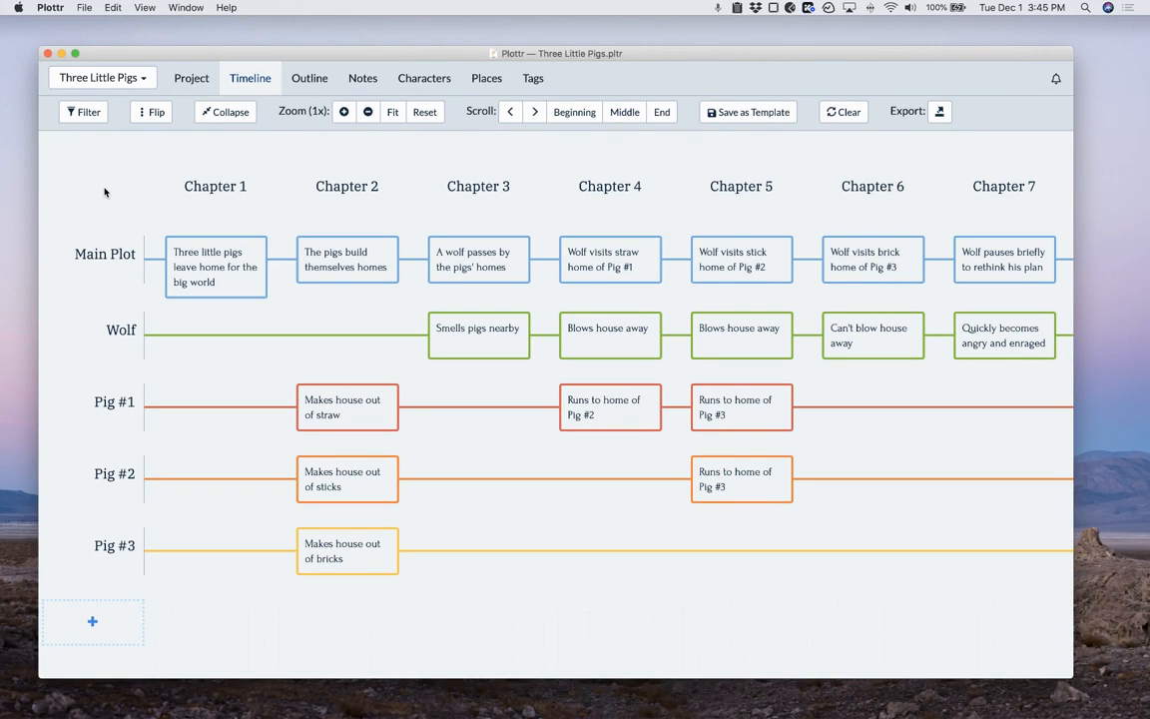
pyautogui.moveTo(213, 42)
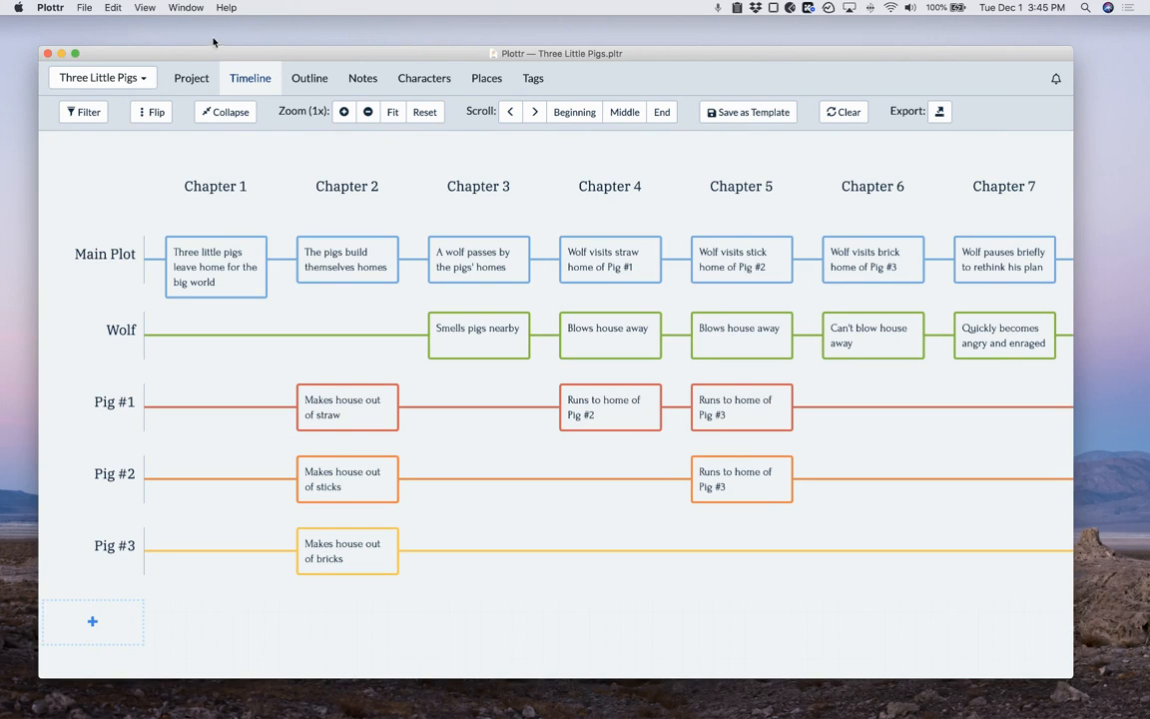
pyautogui.moveTo(227, 11)
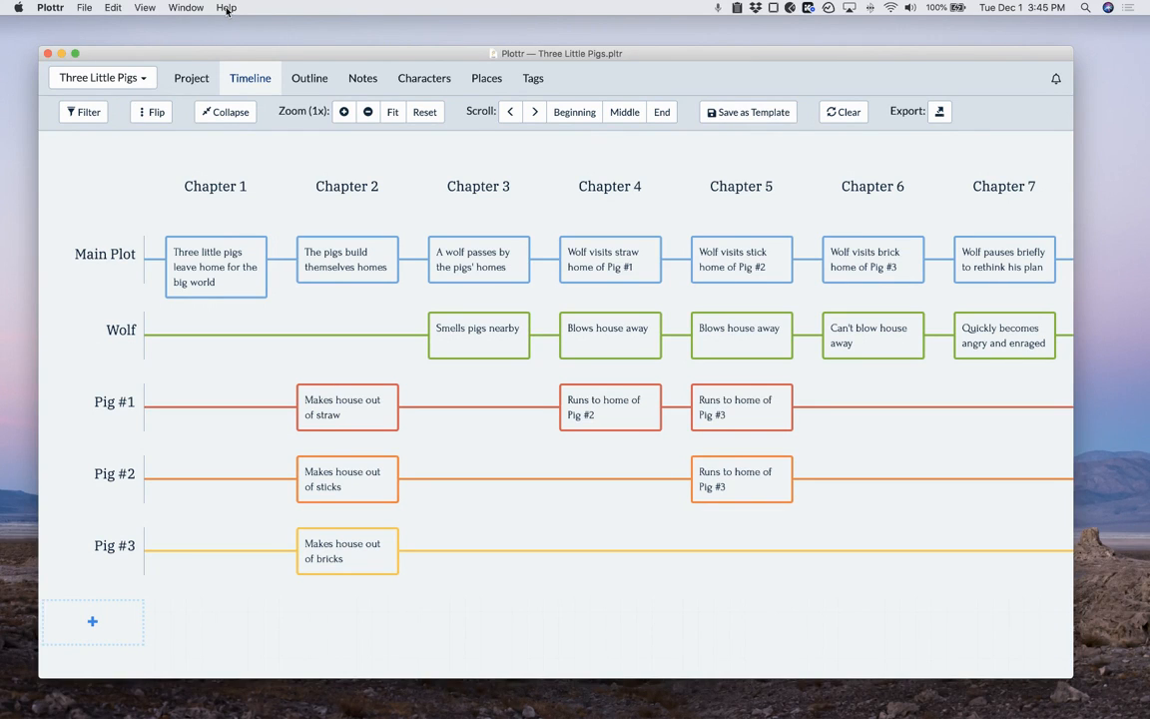
pyautogui.click(225, 8)
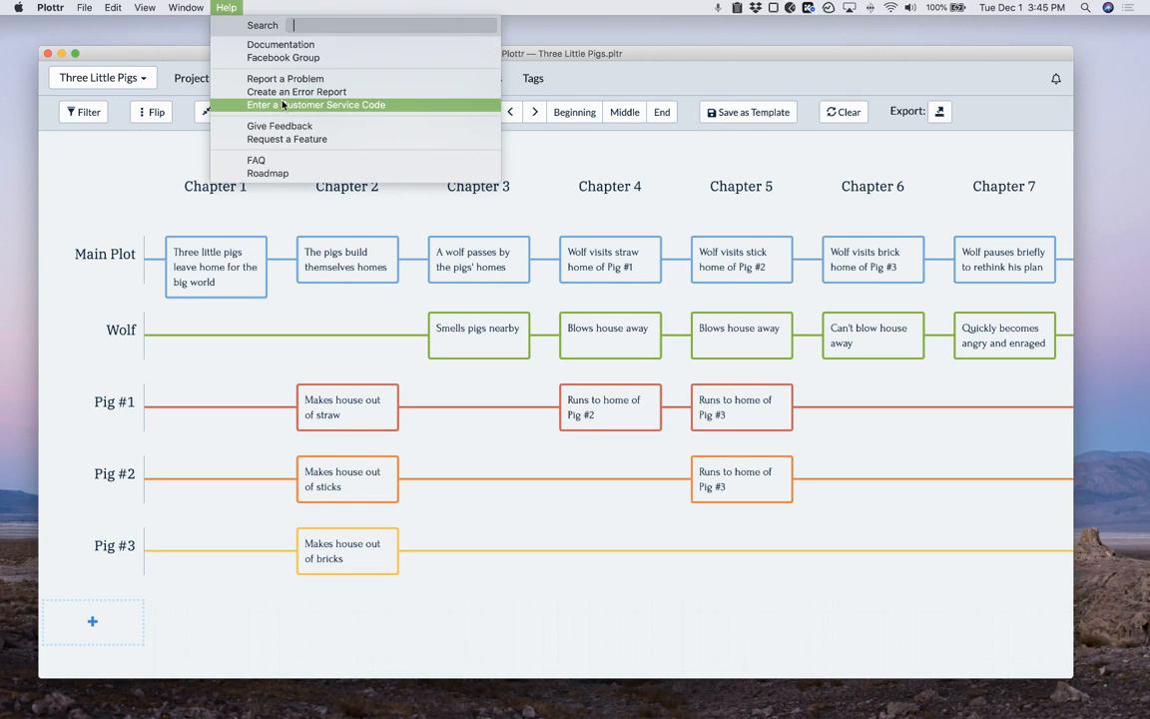
pyautogui.click(316, 104)
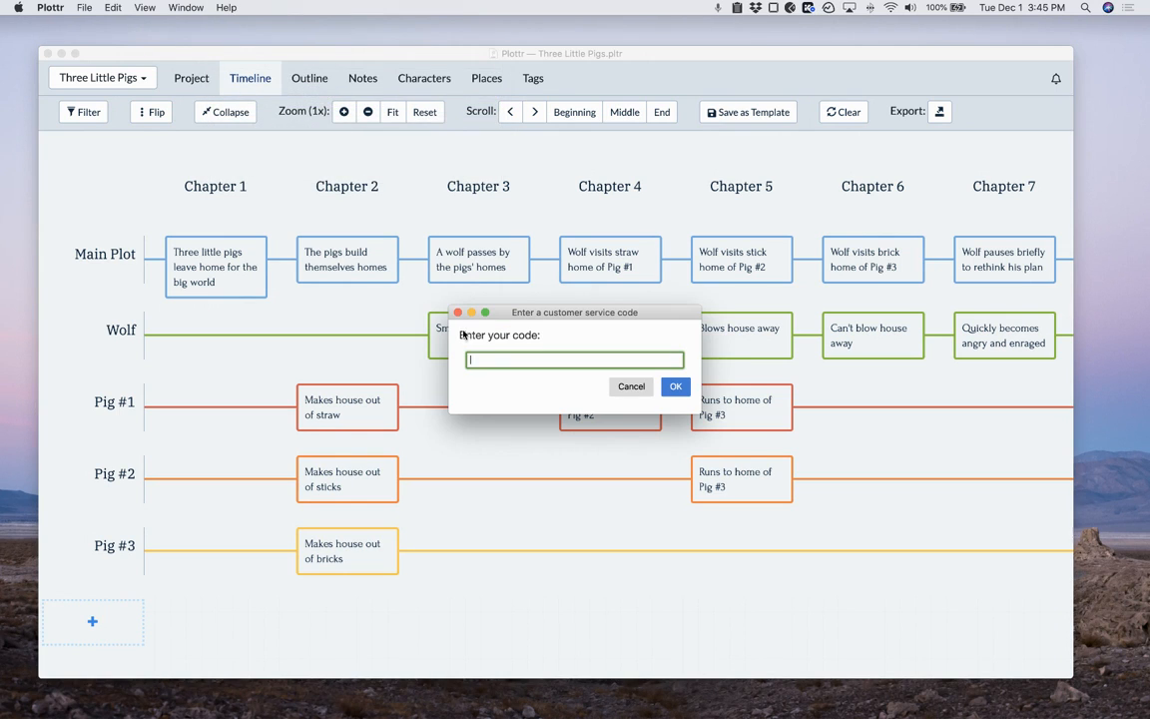
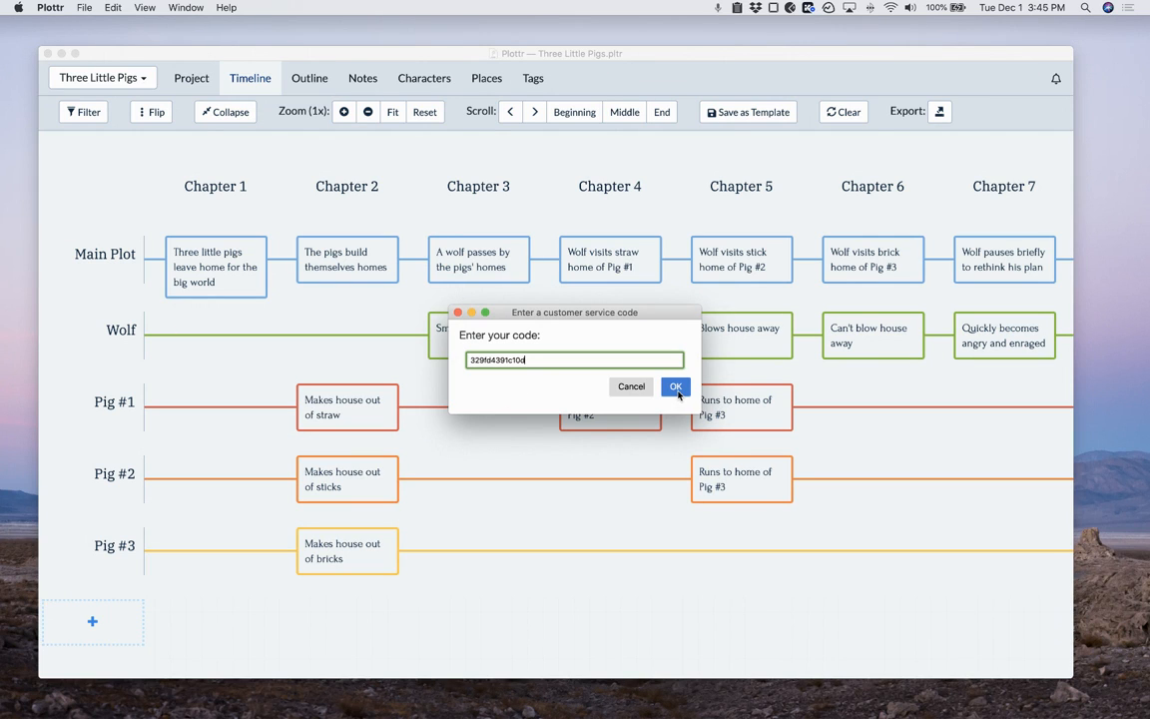
pyautogui.click(675, 386)
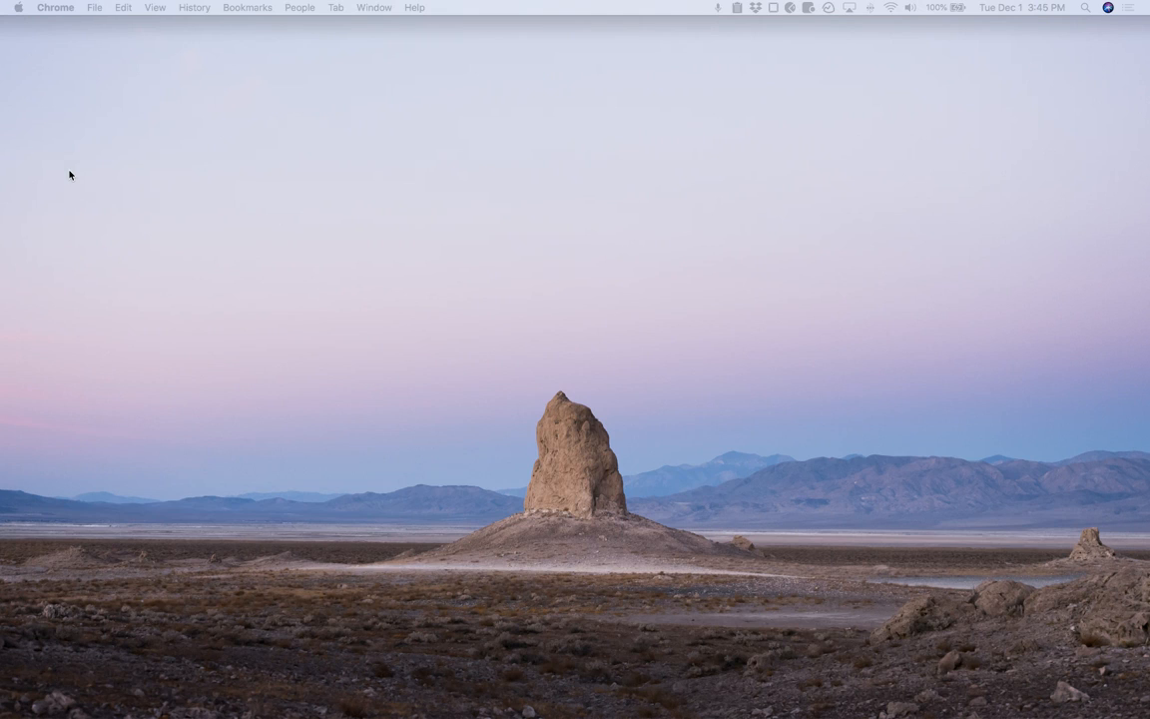
# - Relaunch Plottr from Spotlight by searching 'plottr'
pyautogui.write('plottr')
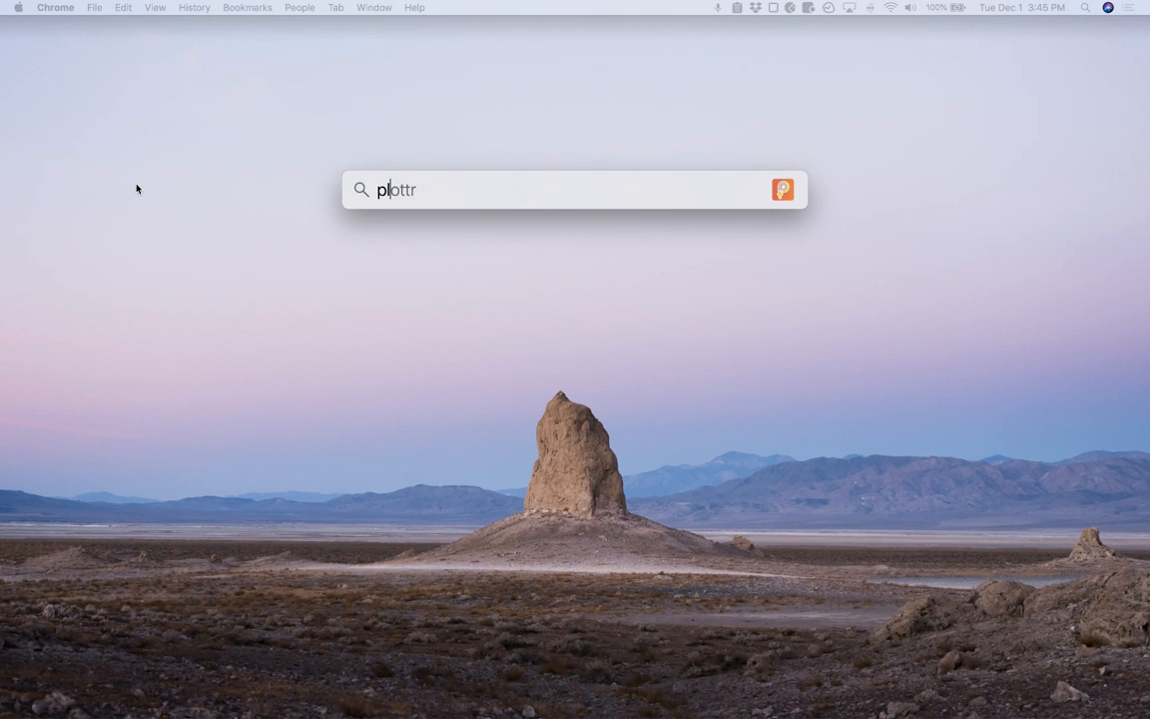
pyautogui.press('enter')
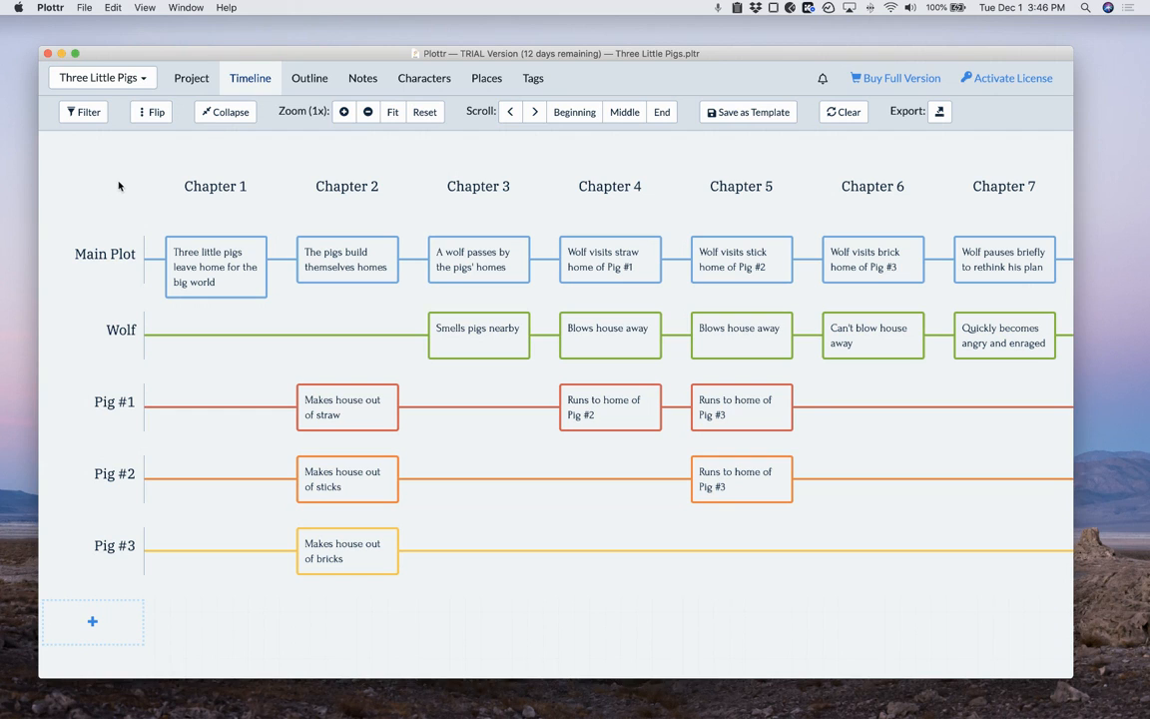
# - Open Activate License and focus the empty license key field
pyautogui.click(1012, 78)
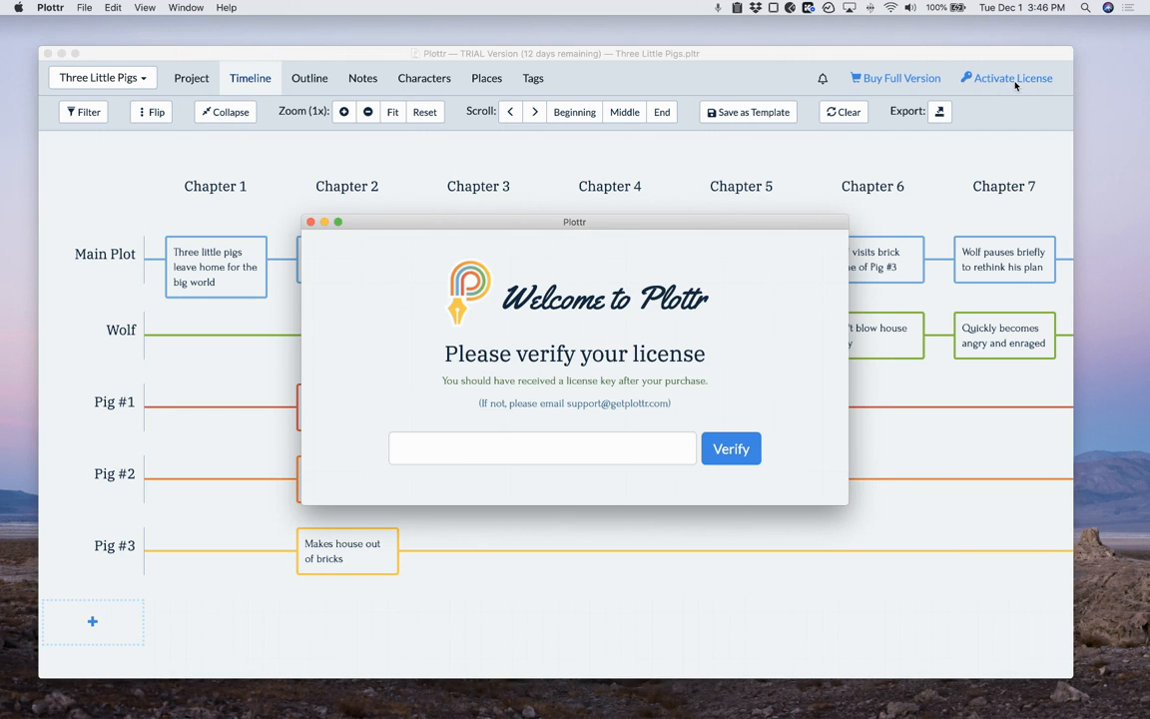
pyautogui.click(543, 448)
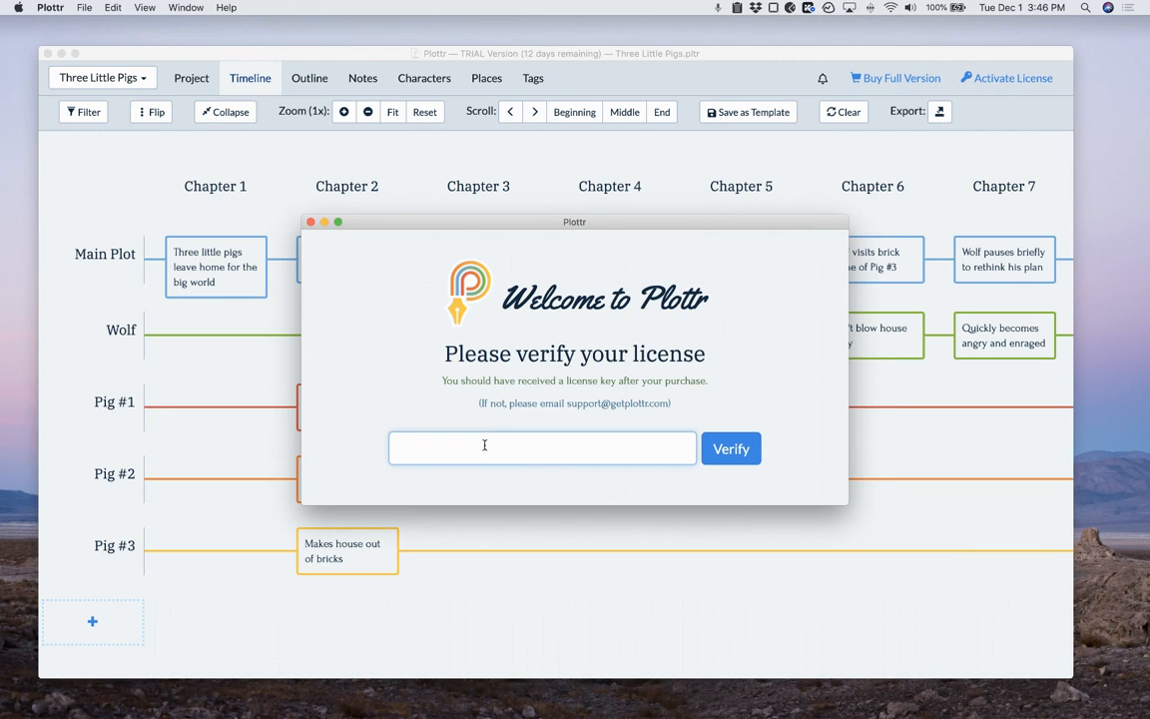